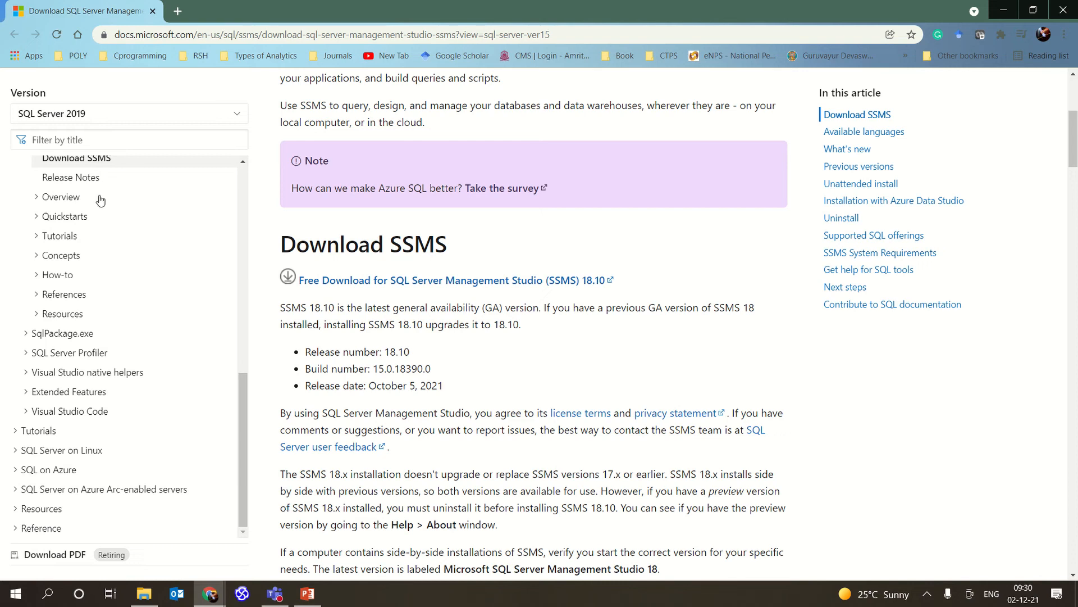
pyautogui.moveTo(428, 292)
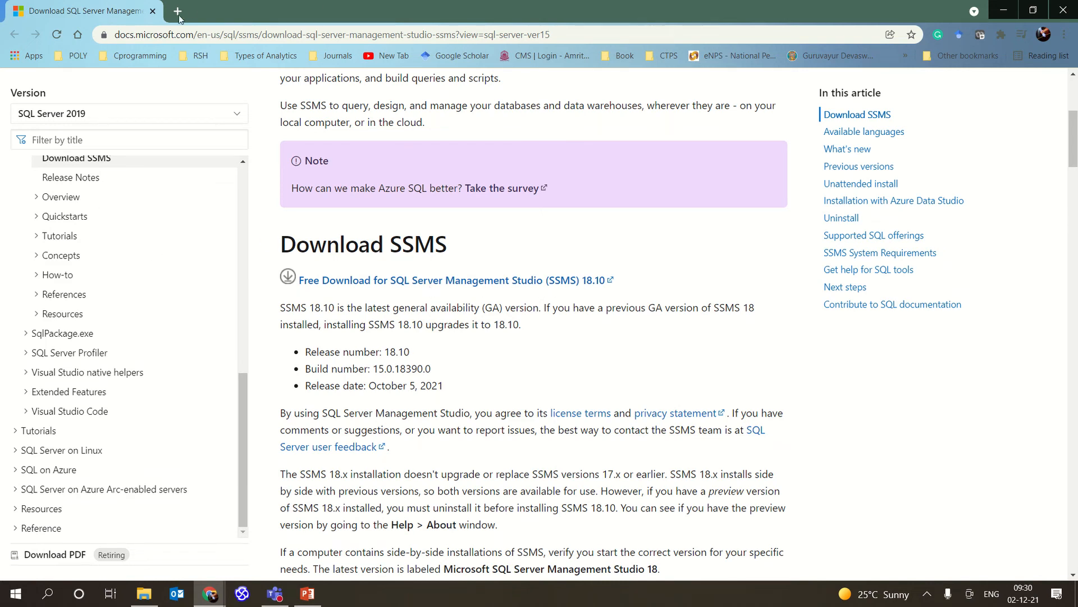
pyautogui.moveTo(443, 61)
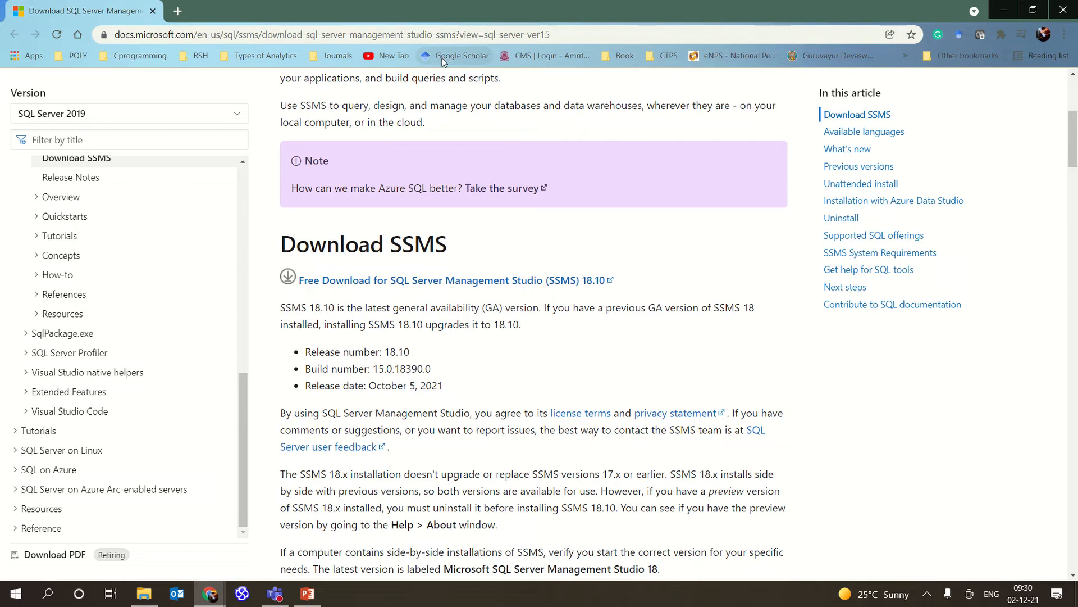
pyautogui.moveTo(403, 287)
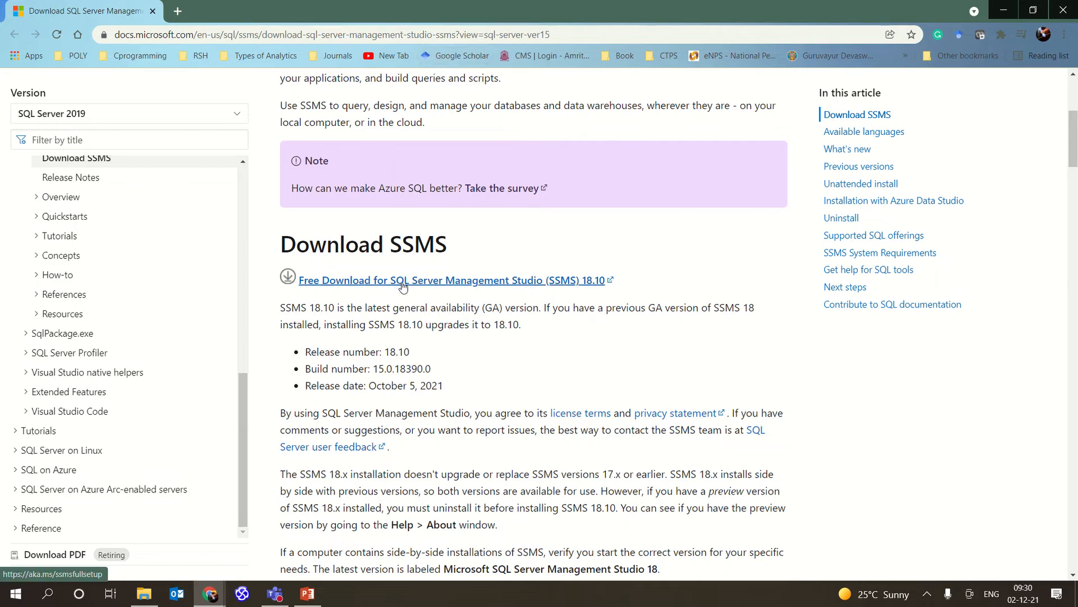
pyautogui.moveTo(496, 292)
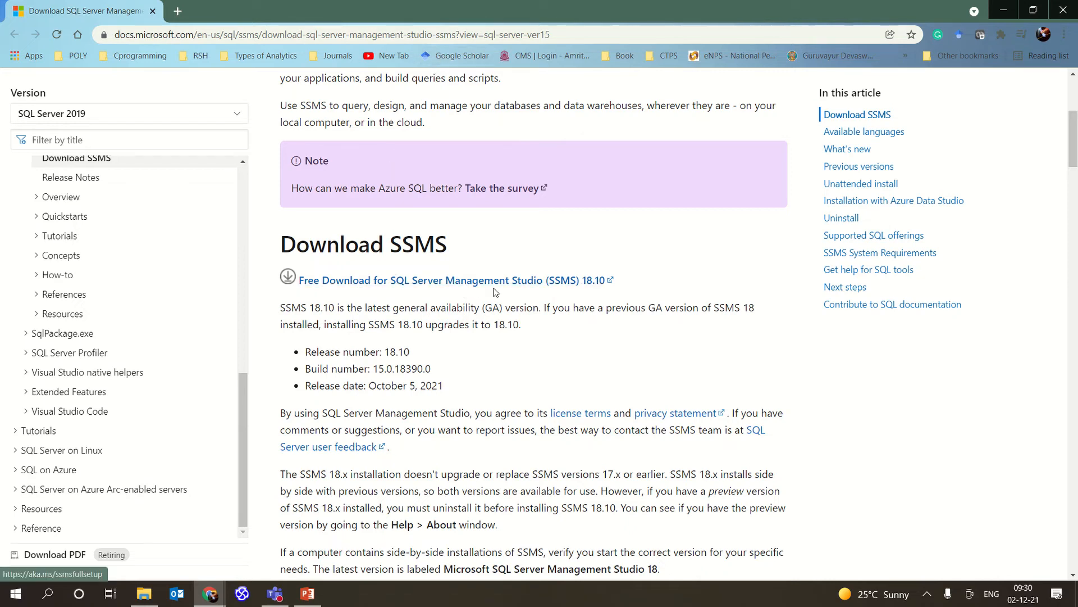
pyautogui.moveTo(497, 273)
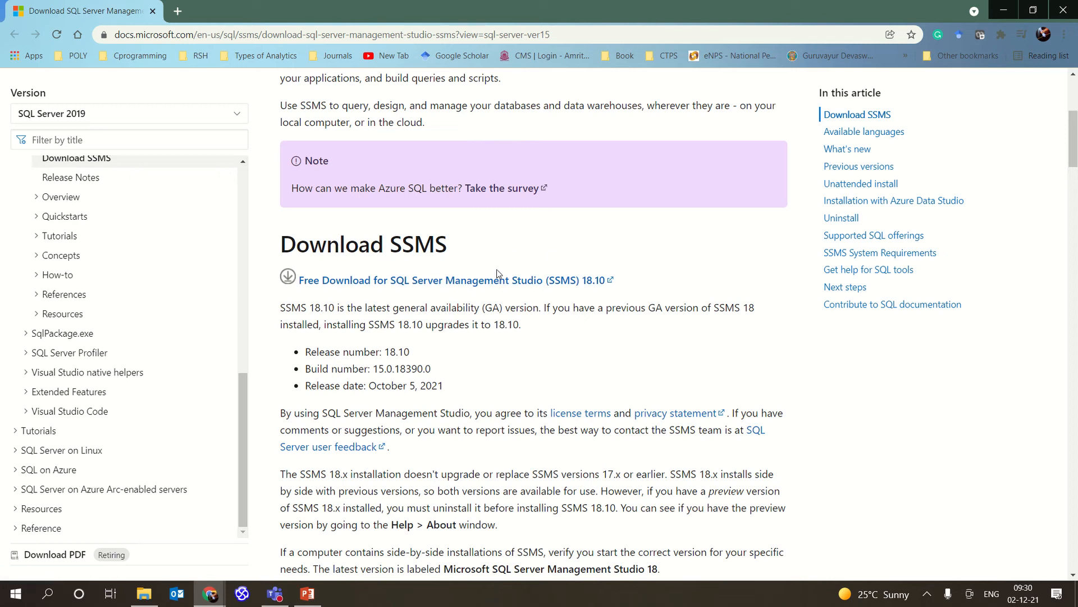
pyautogui.moveTo(560, 288)
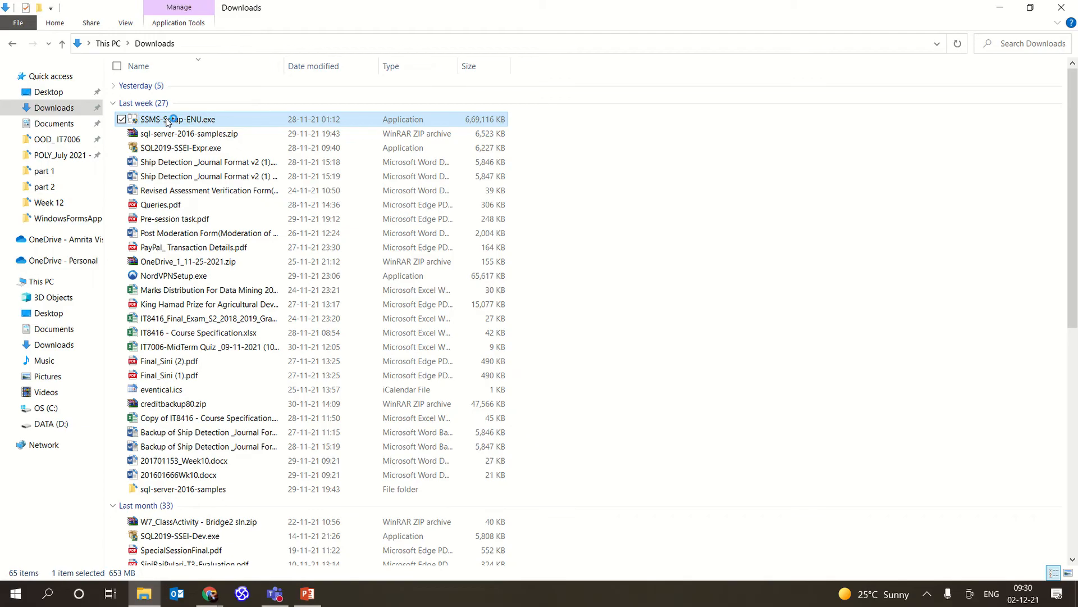
pyautogui.moveTo(499, 390)
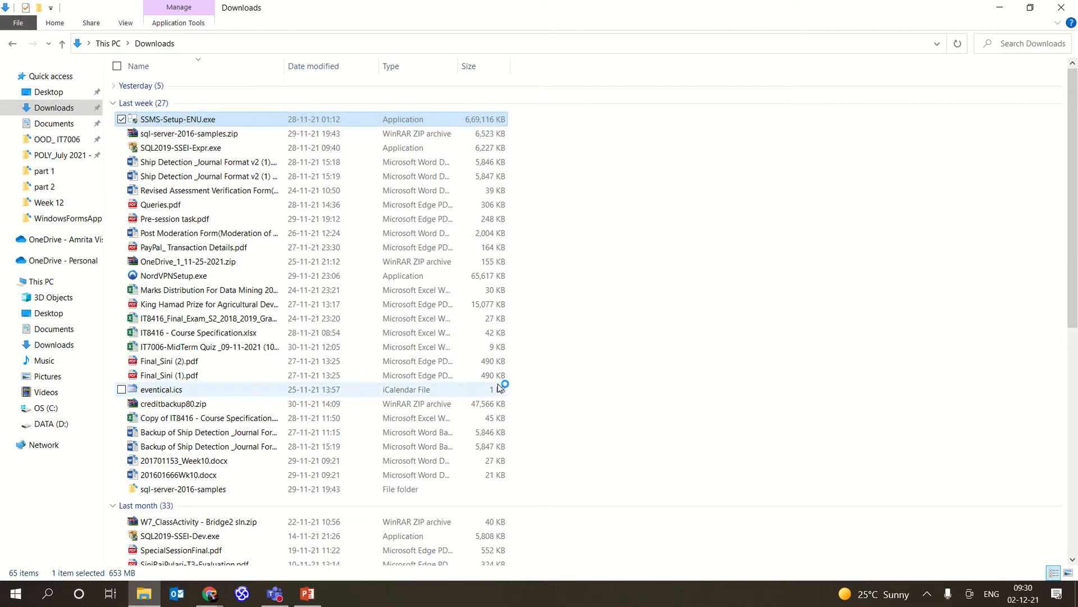
# Step: Run the downloaded SSMS-Setup-ENU.exe installer from the Downloads folder
pyautogui.doubleClick(184, 119)
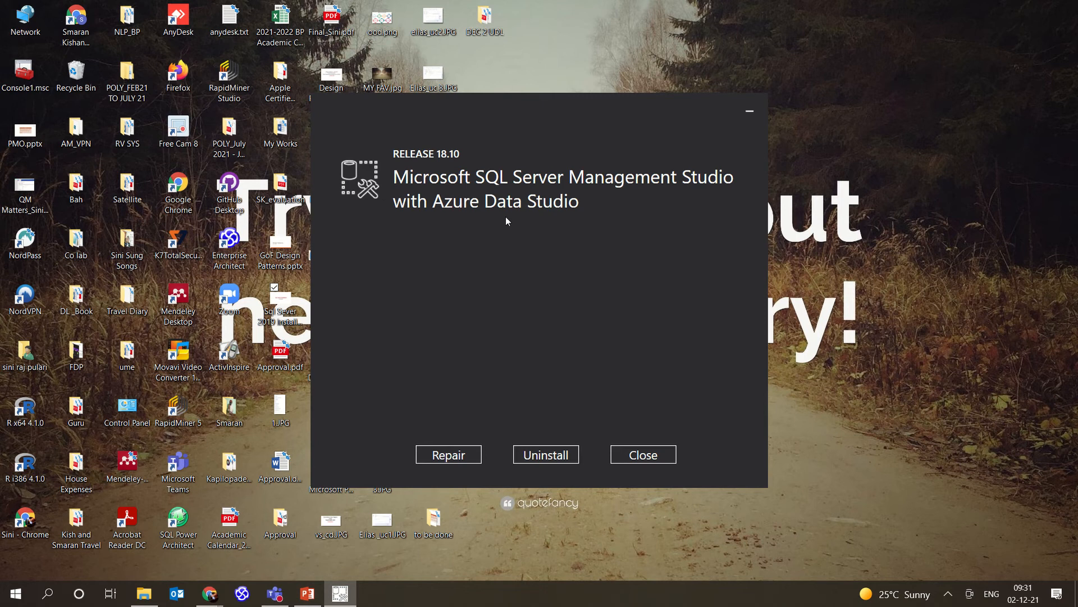
pyautogui.moveTo(567, 406)
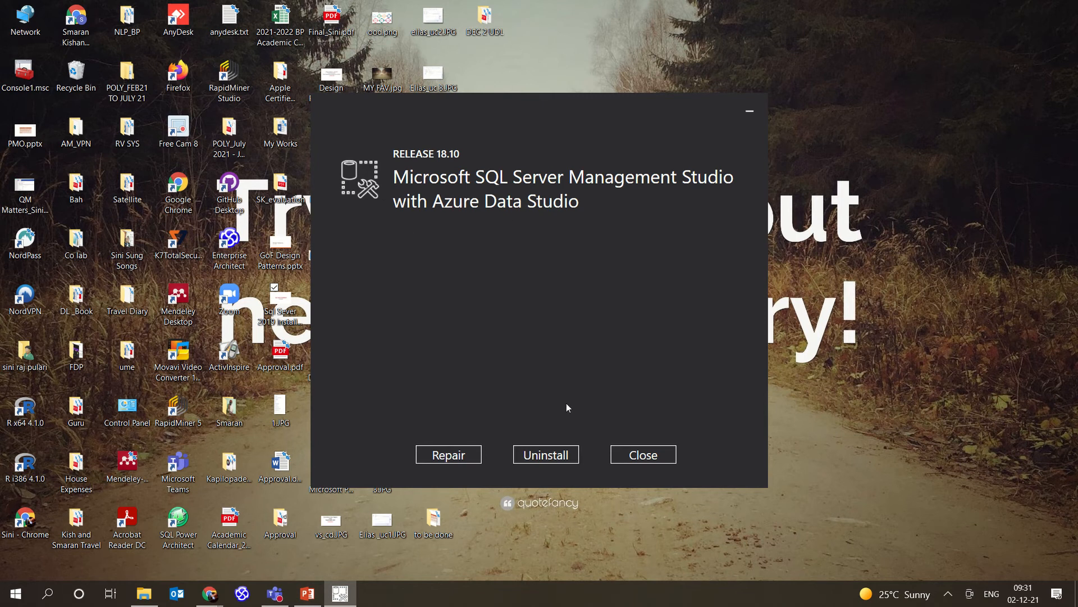
pyautogui.moveTo(629, 445)
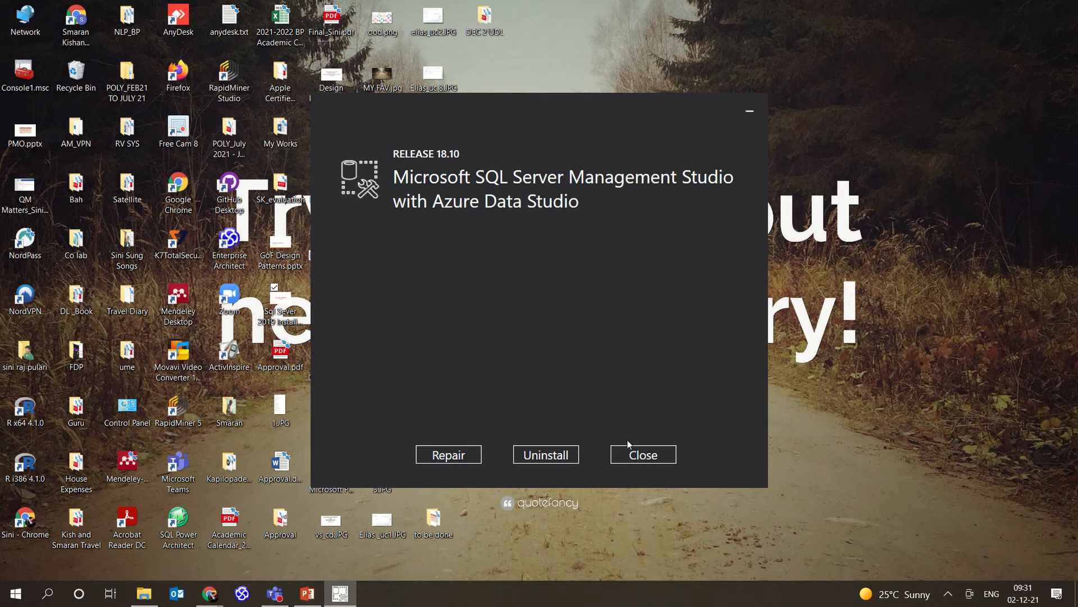
pyautogui.moveTo(630, 455)
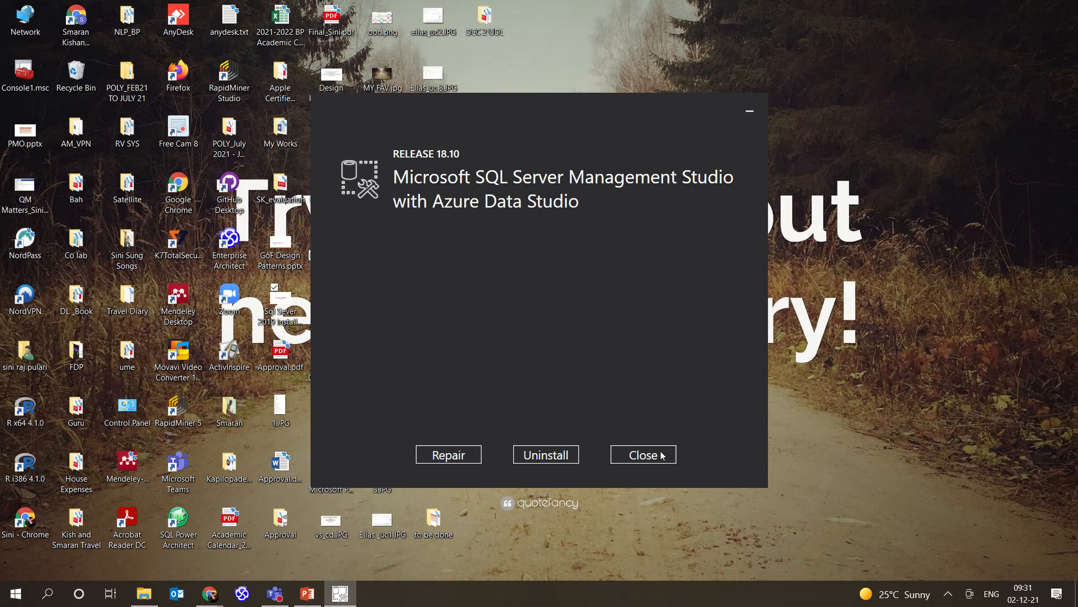
pyautogui.moveTo(13, 593)
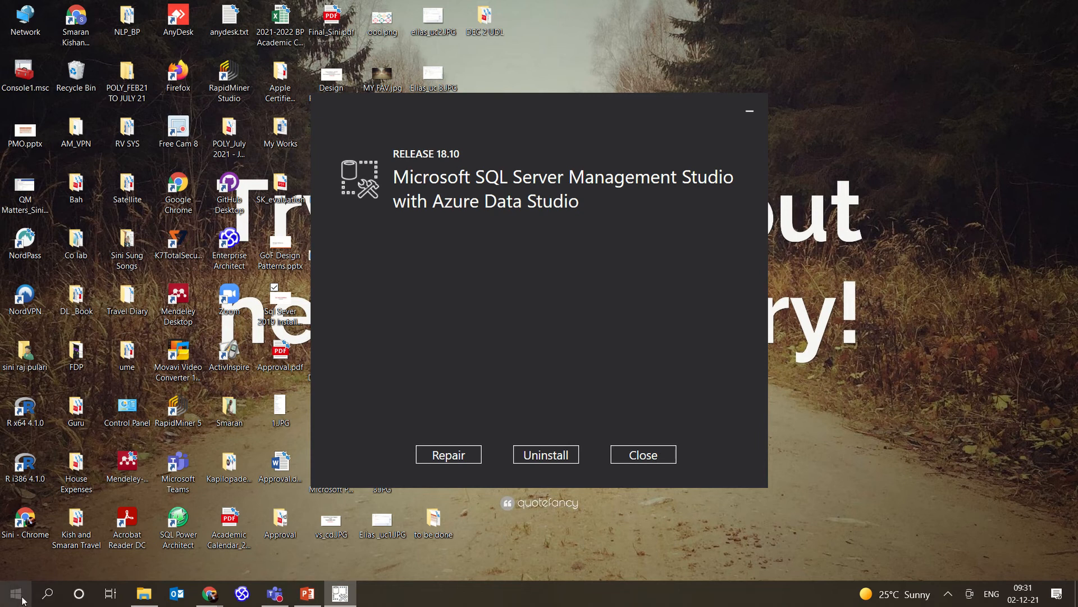
# Step: Search Windows from Start for the installed Microsoft SQL Server Management Studio
pyautogui.click(14, 594)
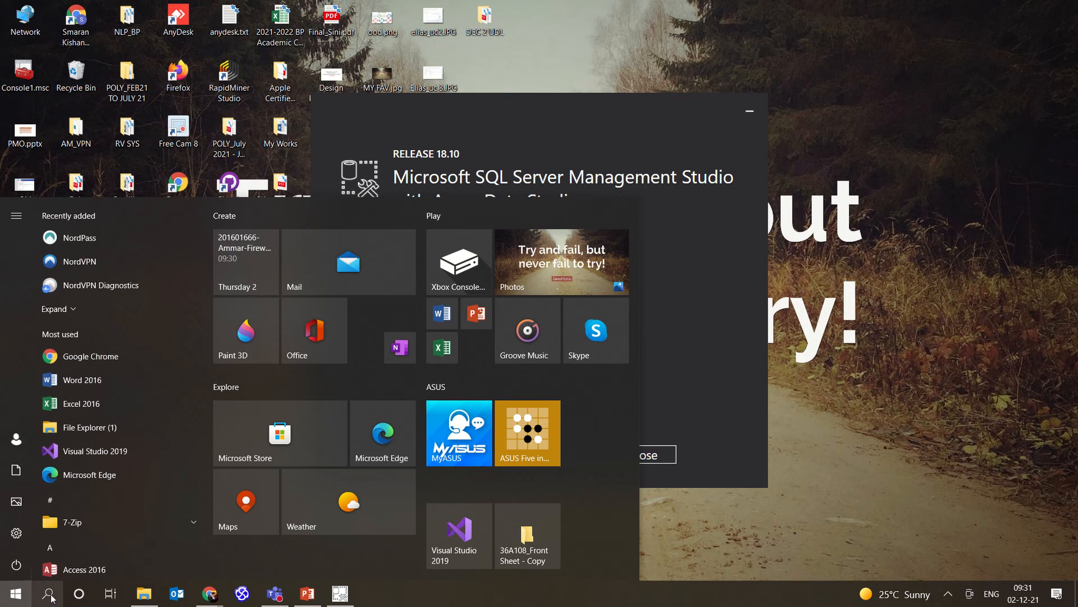
pyautogui.click(49, 593)
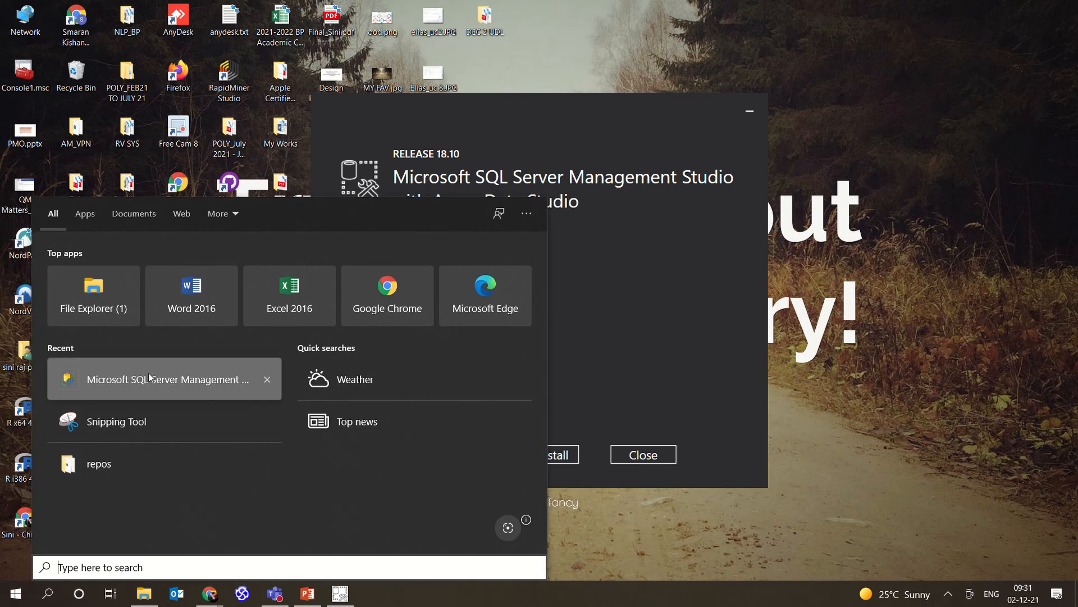
pyautogui.moveTo(109, 452)
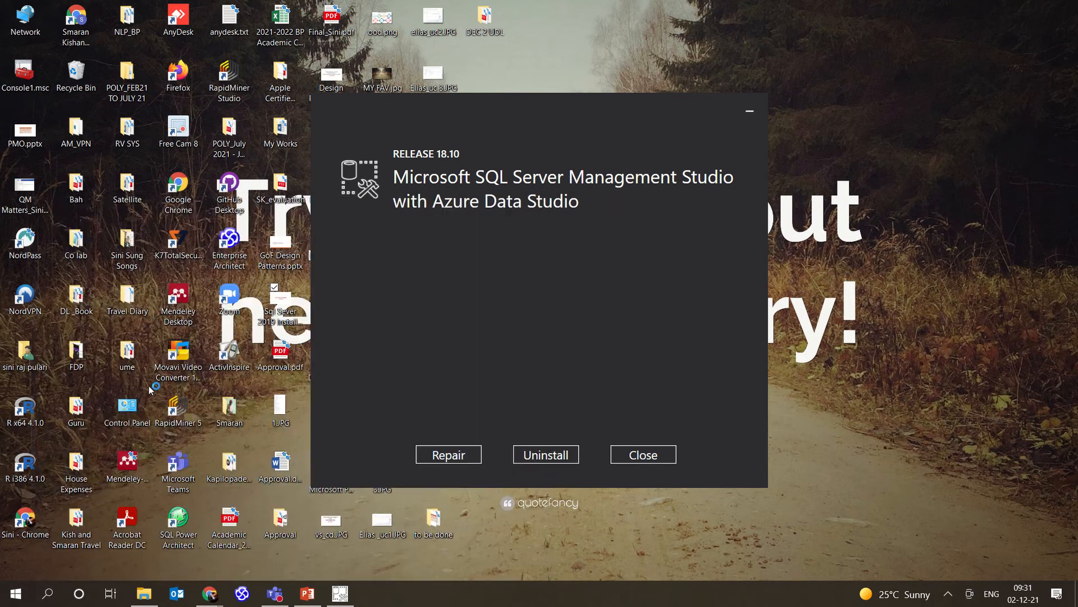
pyautogui.moveTo(662, 153)
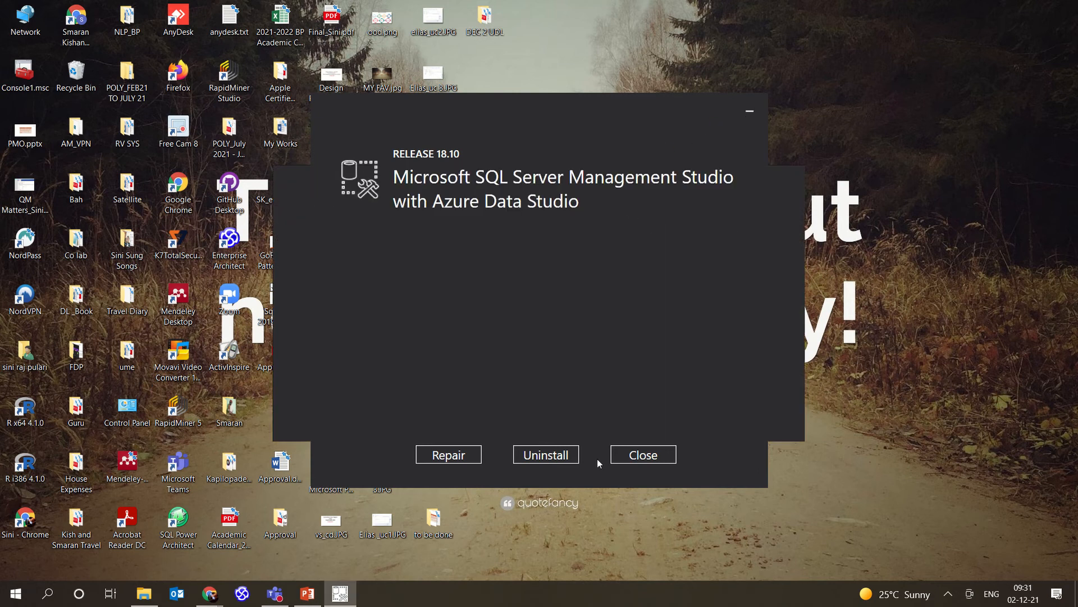
pyautogui.moveTo(520, 228)
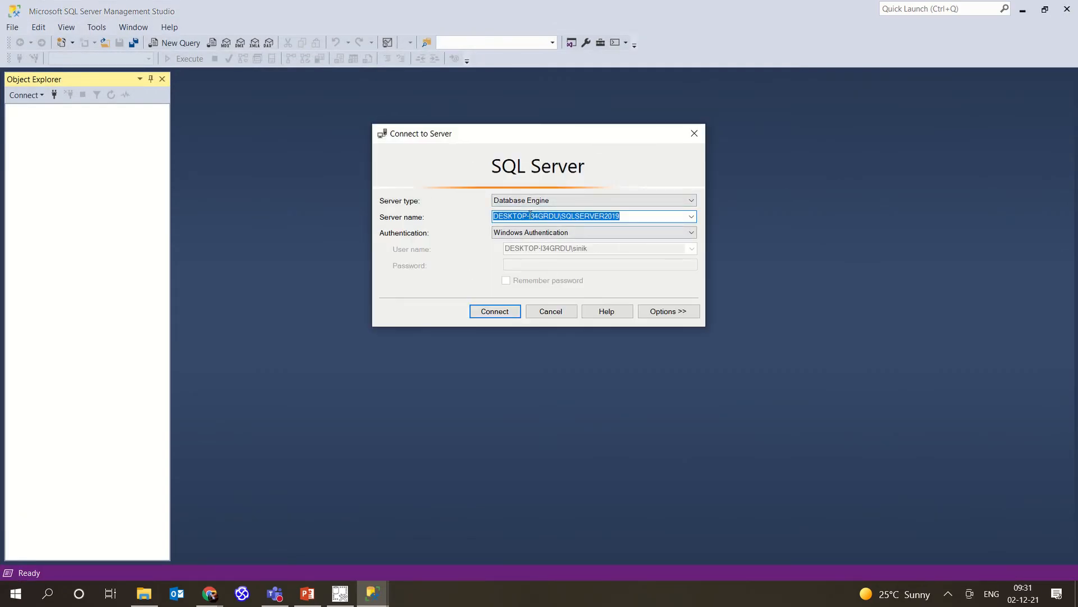
# Step: Connect to the SQLSERVER2019 instance using Windows Authentication
pyautogui.click(691, 231)
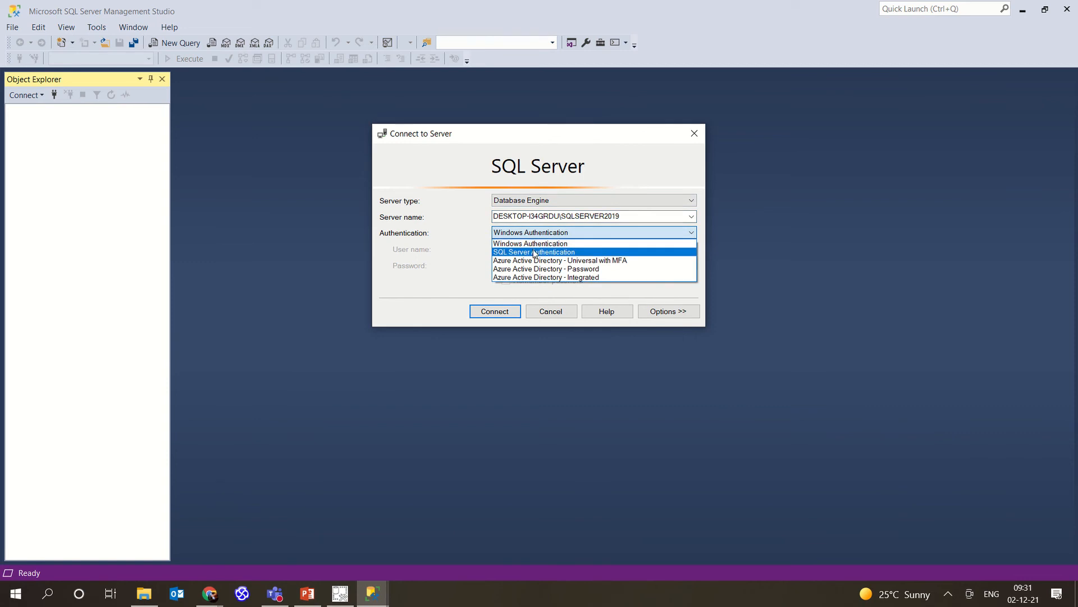
pyautogui.moveTo(513, 255)
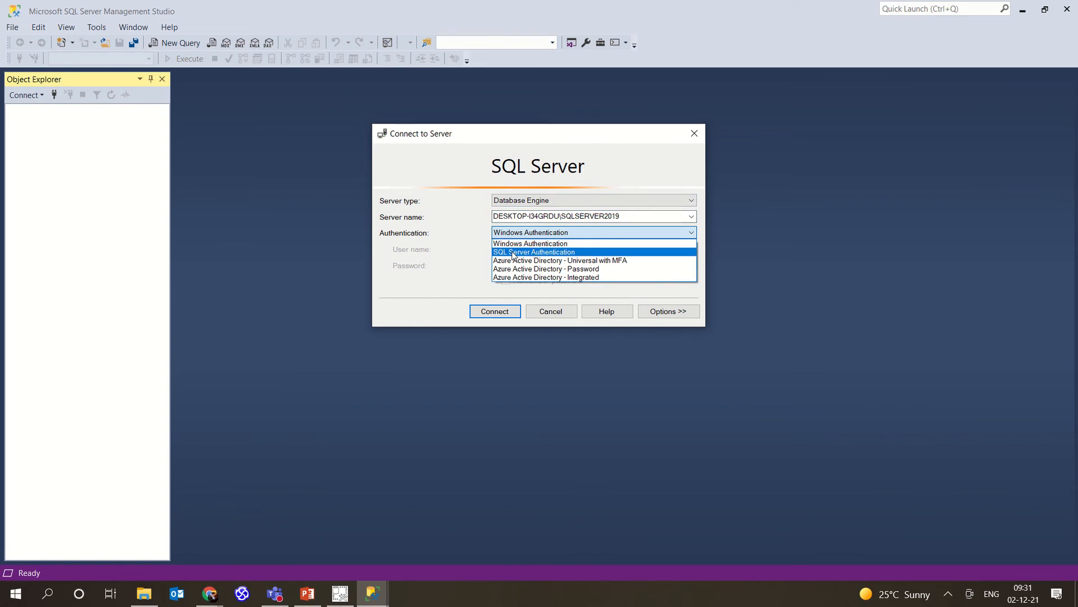
pyautogui.moveTo(529, 242)
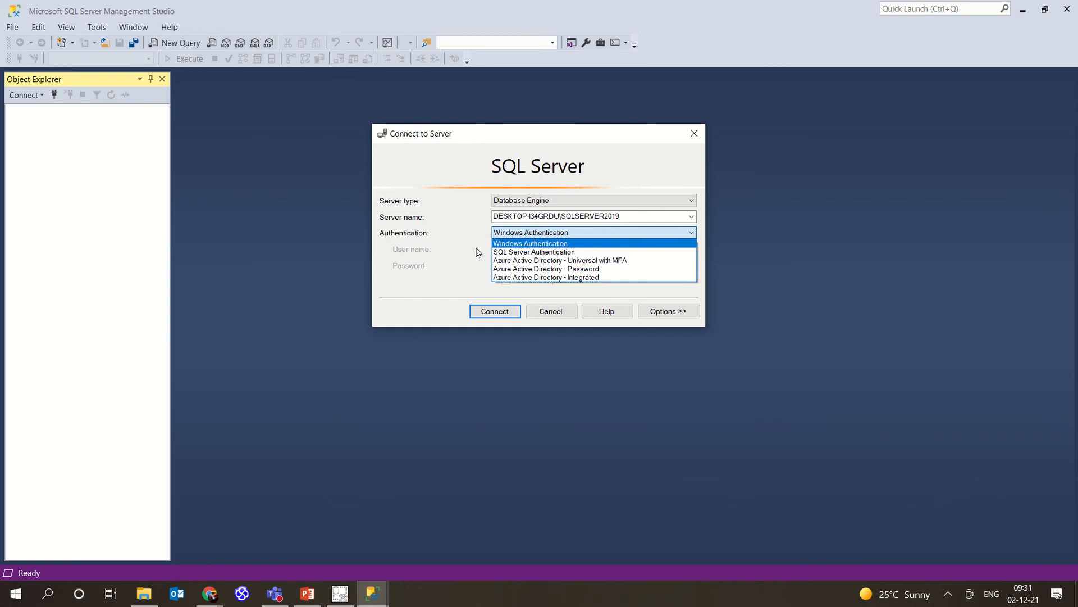
pyautogui.click(529, 243)
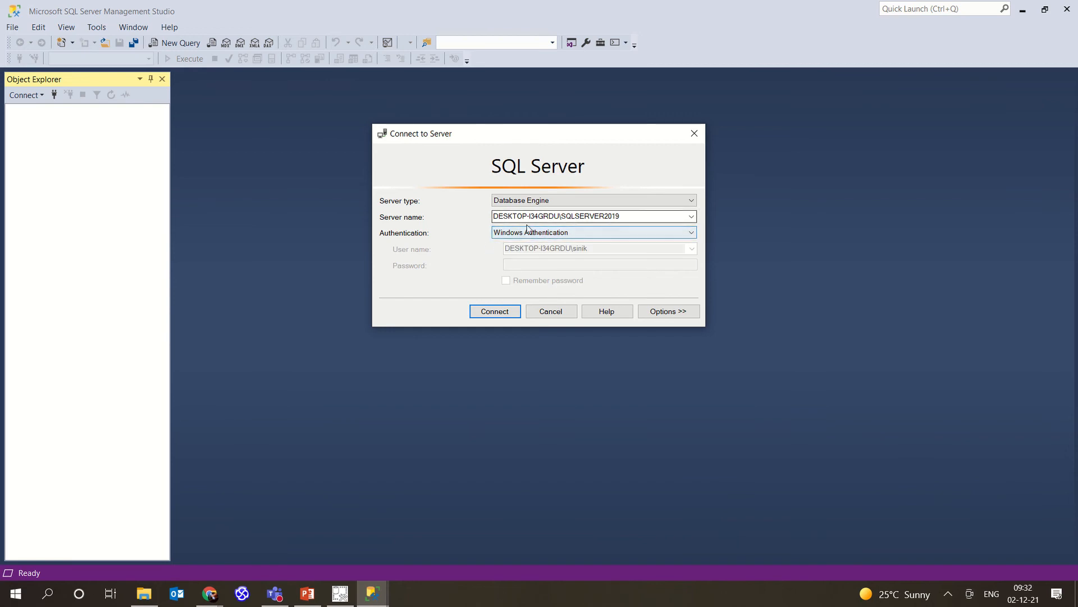
pyautogui.moveTo(528, 216)
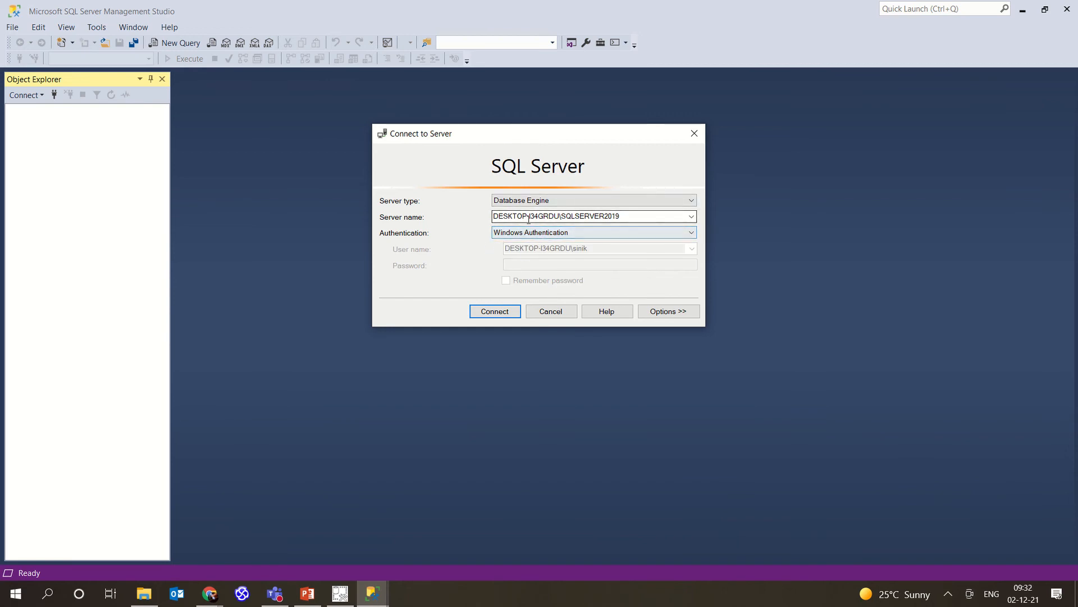
pyautogui.click(494, 311)
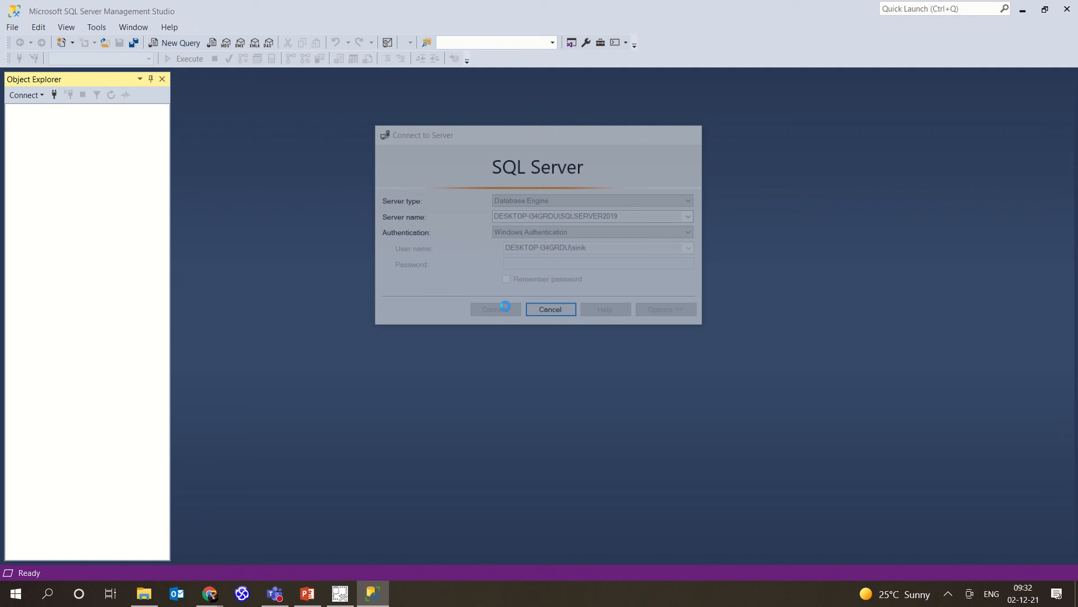
pyautogui.click(494, 310)
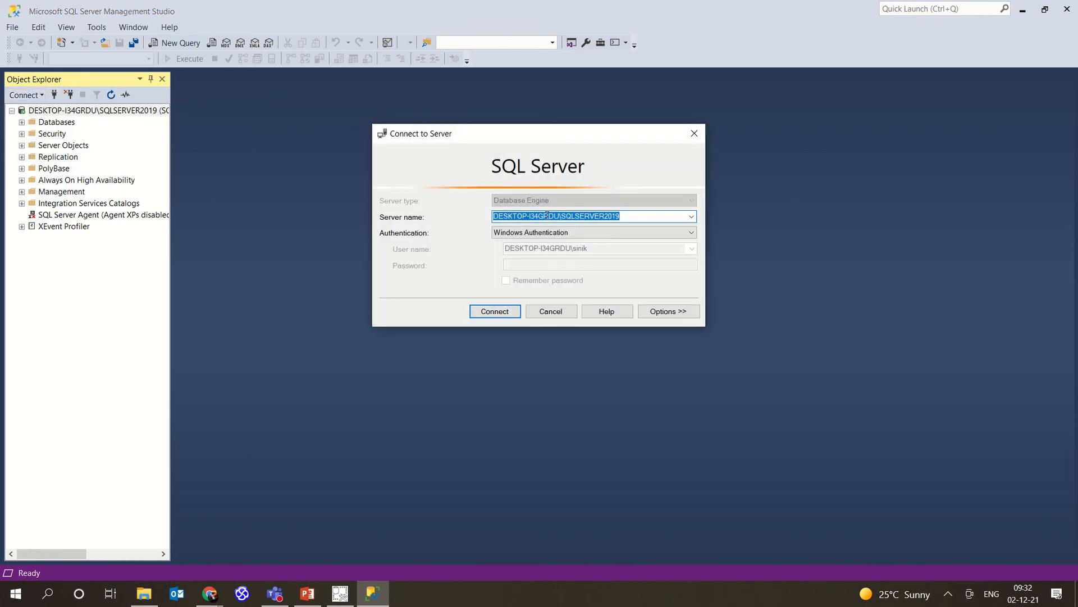
# Step: Pick SQLSERVER2019 from the server name list and connect to it again
pyautogui.click(592, 215)
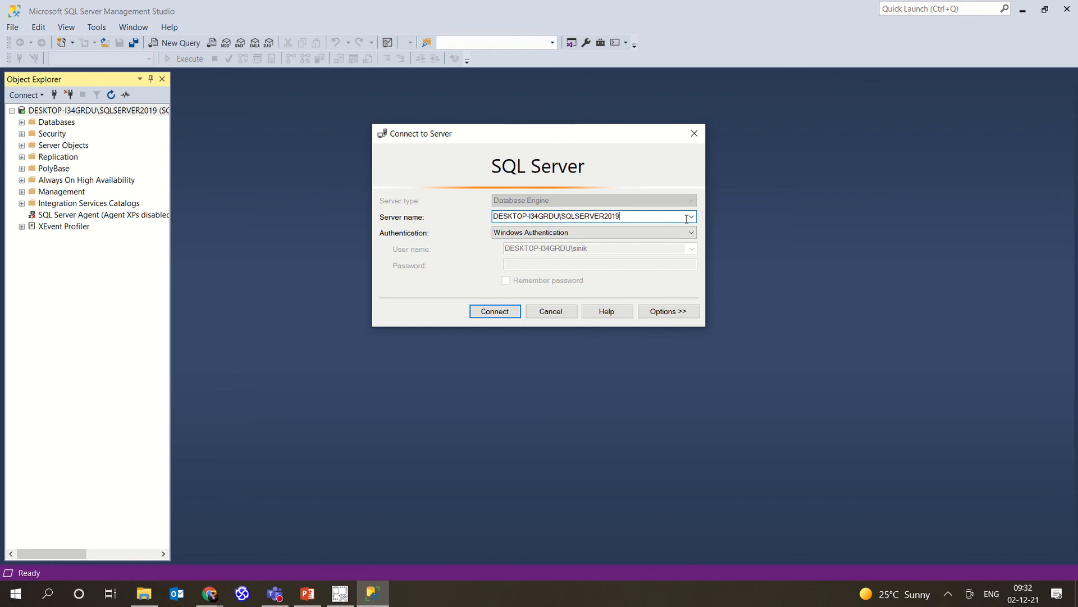
pyautogui.click(691, 217)
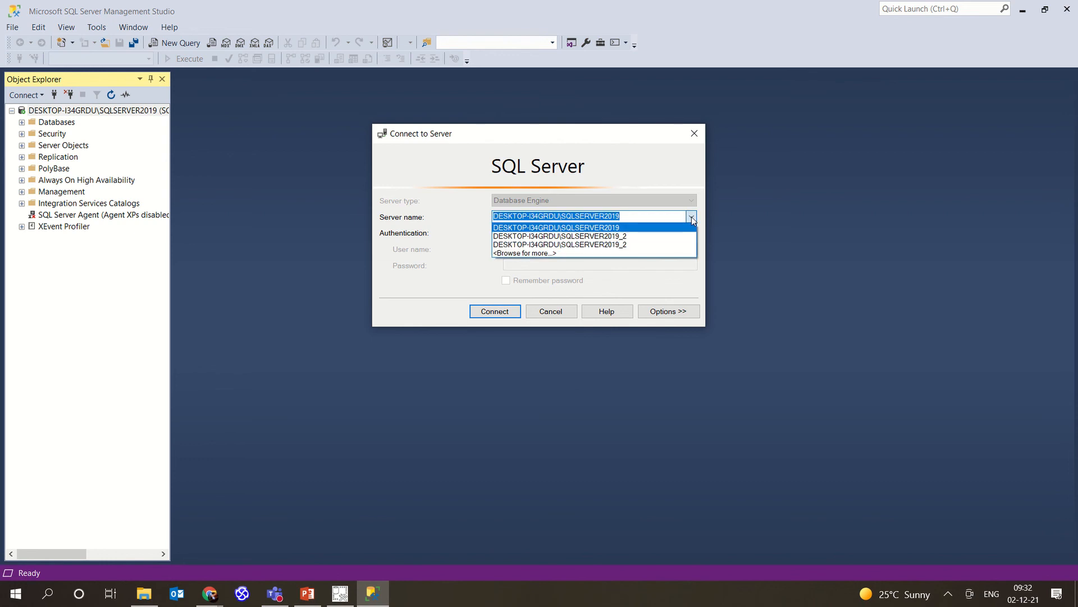
pyautogui.click(556, 227)
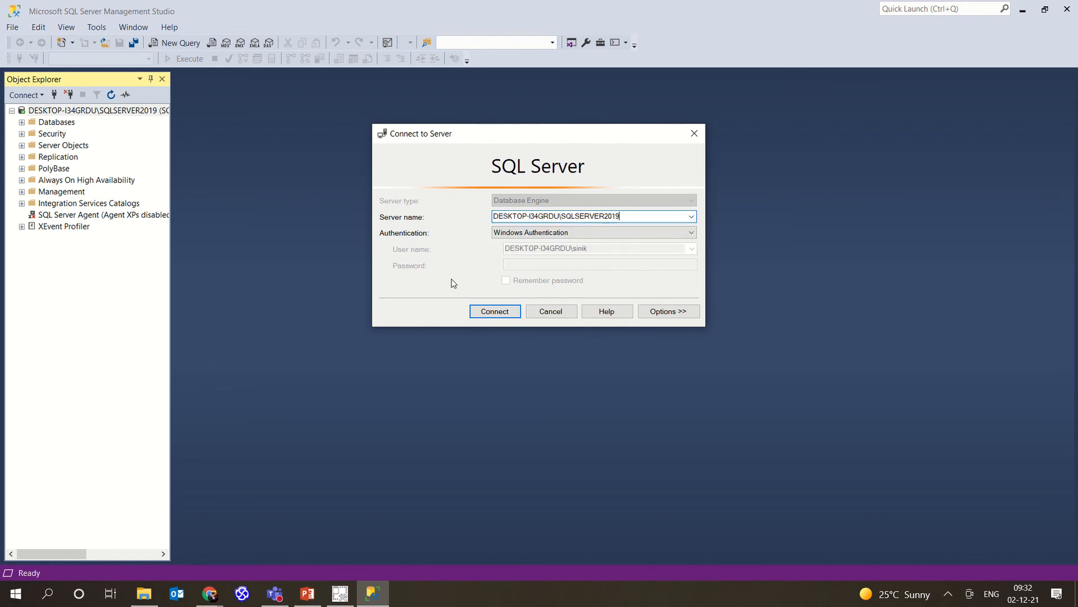
pyautogui.click(494, 311)
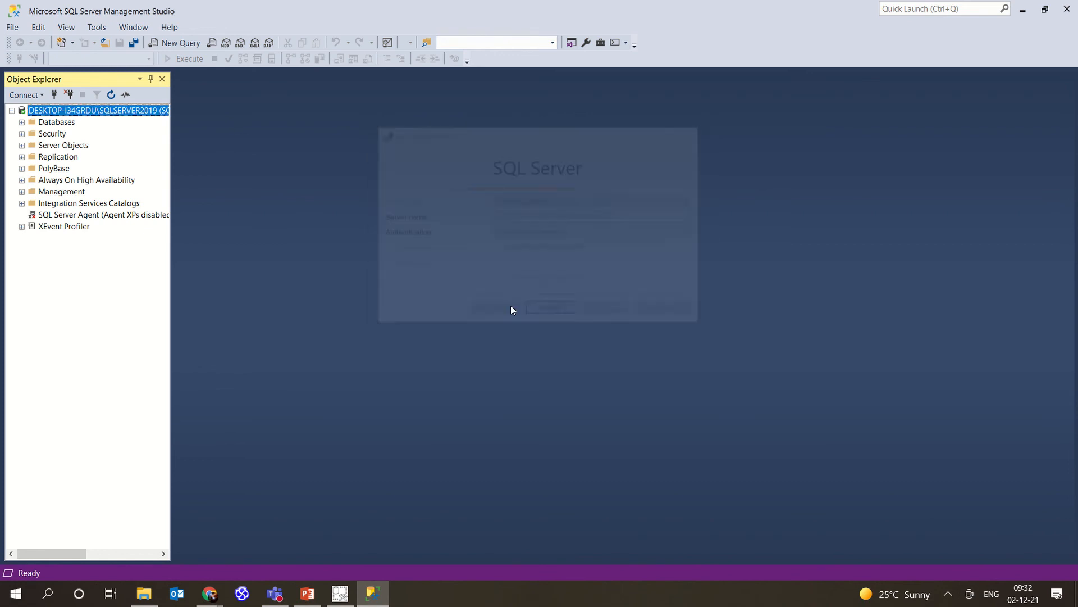
# Step: Expand System Databases (master, model, msdb, tempdb) and the Security Logins list
pyautogui.click(23, 121)
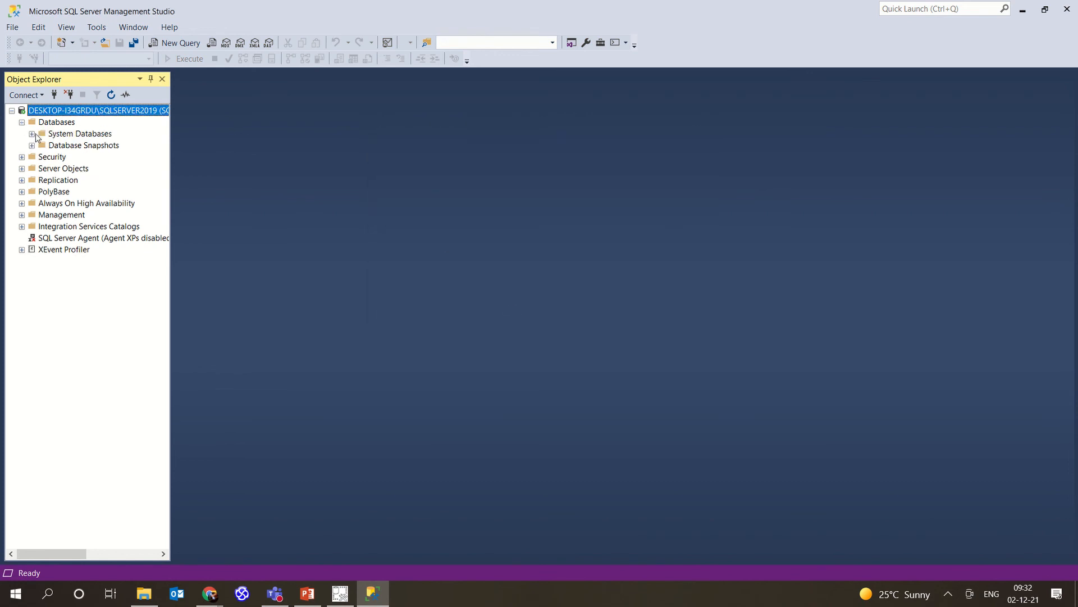
pyautogui.click(32, 134)
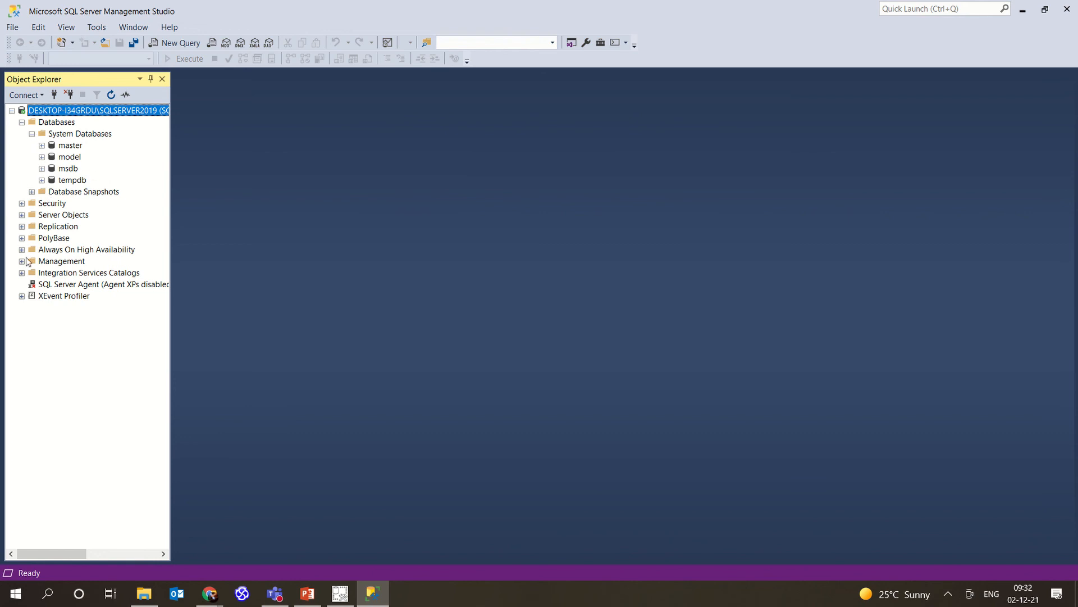
pyautogui.moveTo(35, 195)
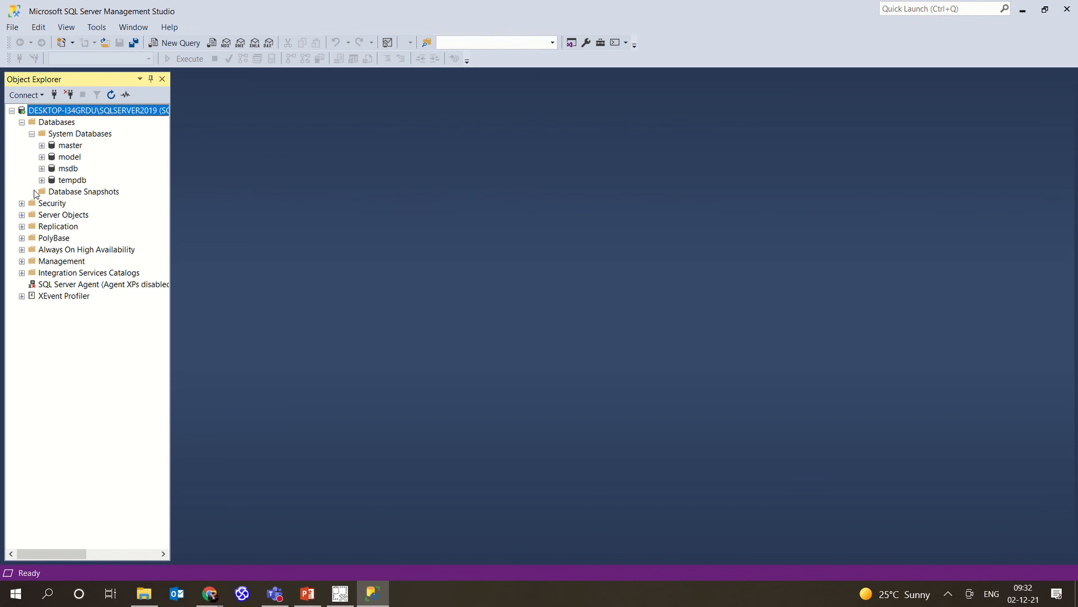
pyautogui.moveTo(116, 196)
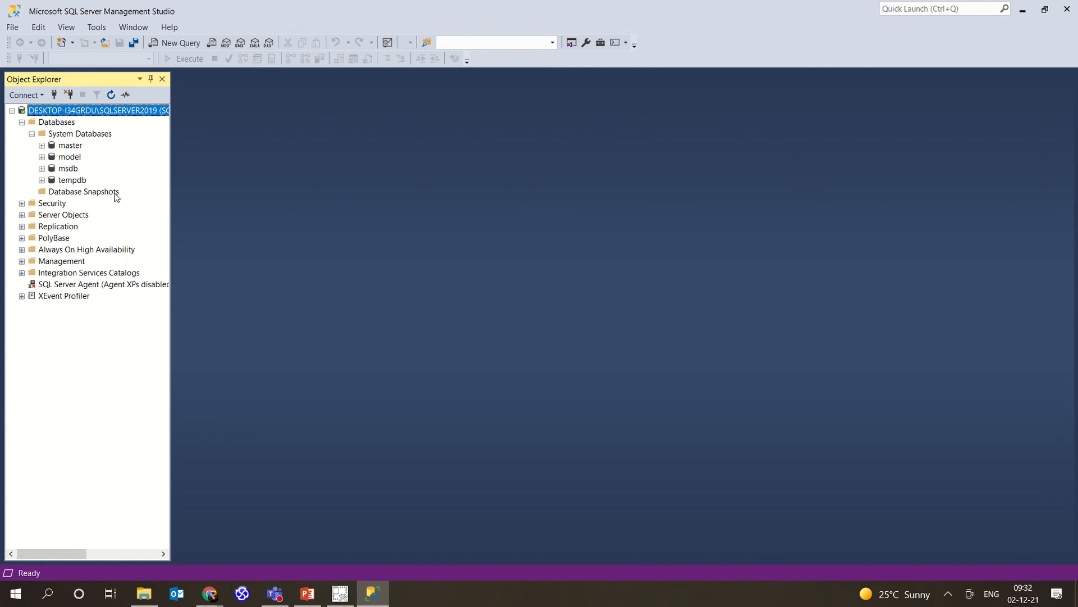
pyautogui.moveTo(155, 306)
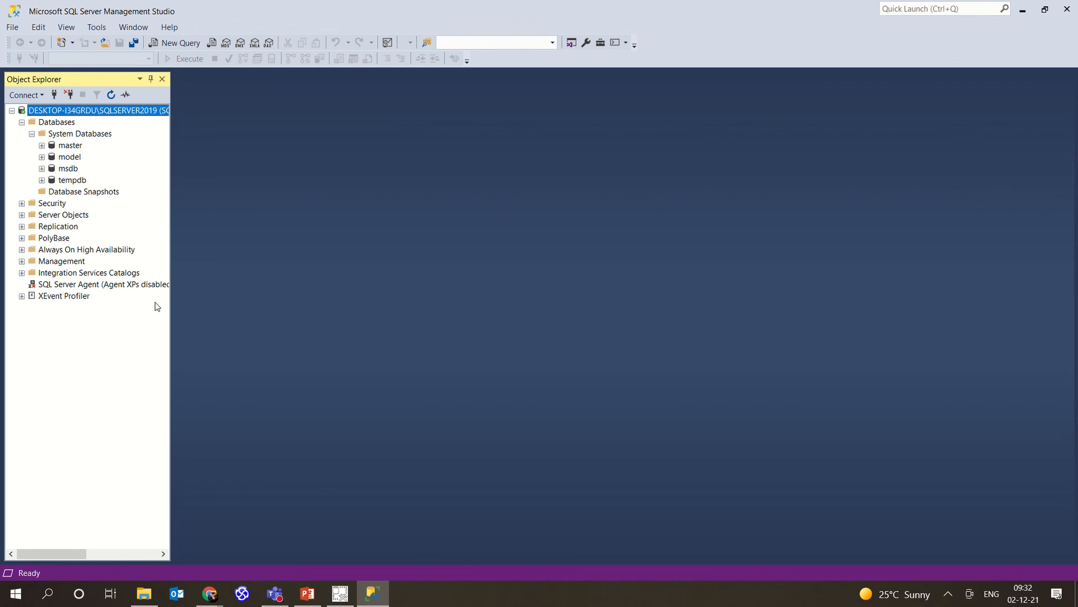
pyautogui.moveTo(20, 204)
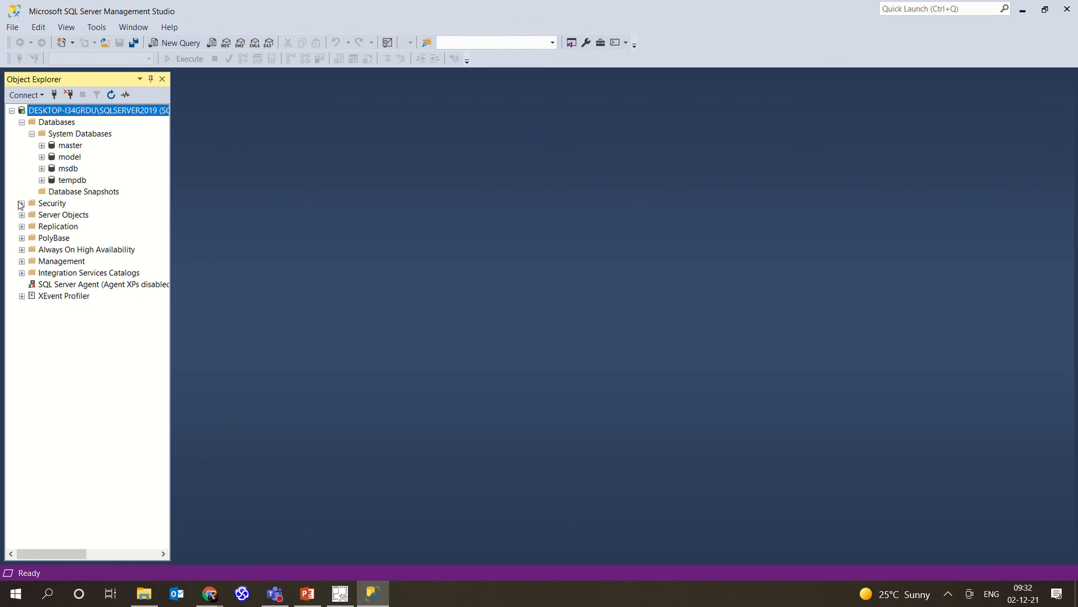
pyautogui.click(21, 203)
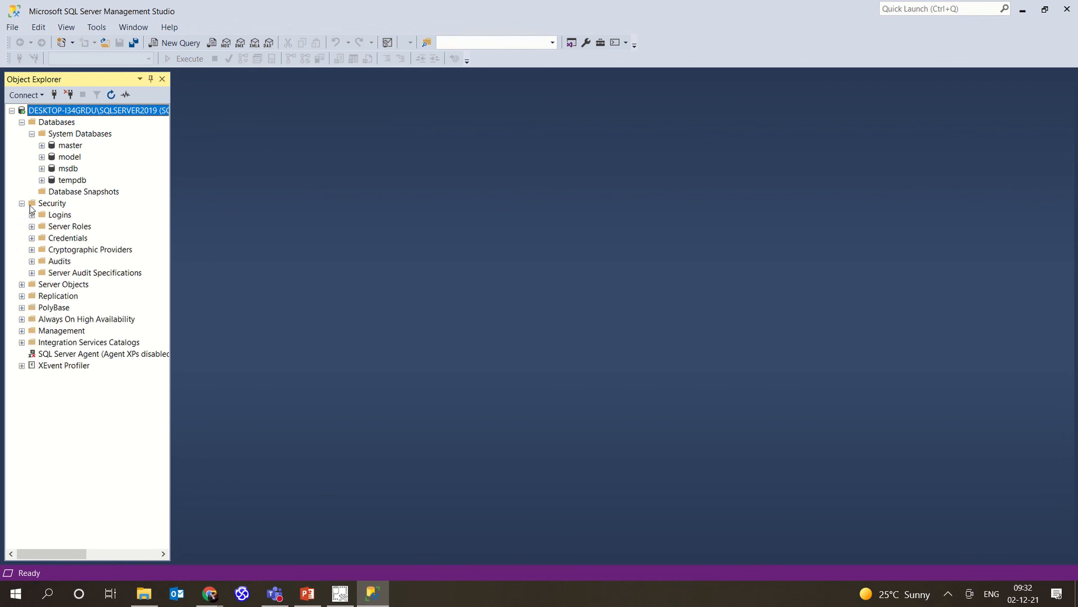
pyautogui.click(31, 214)
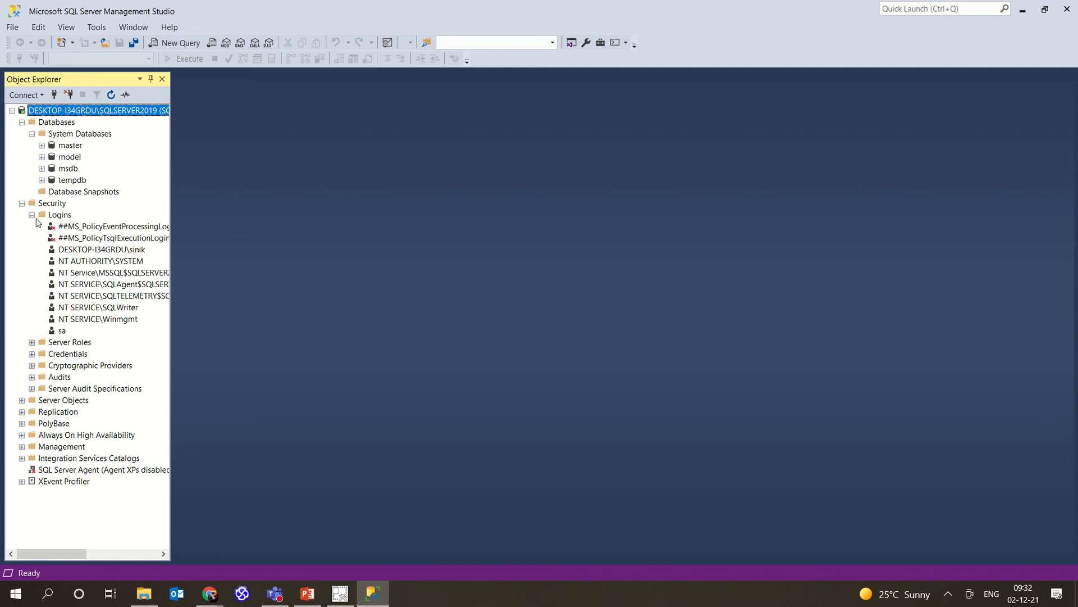
pyautogui.moveTo(97, 321)
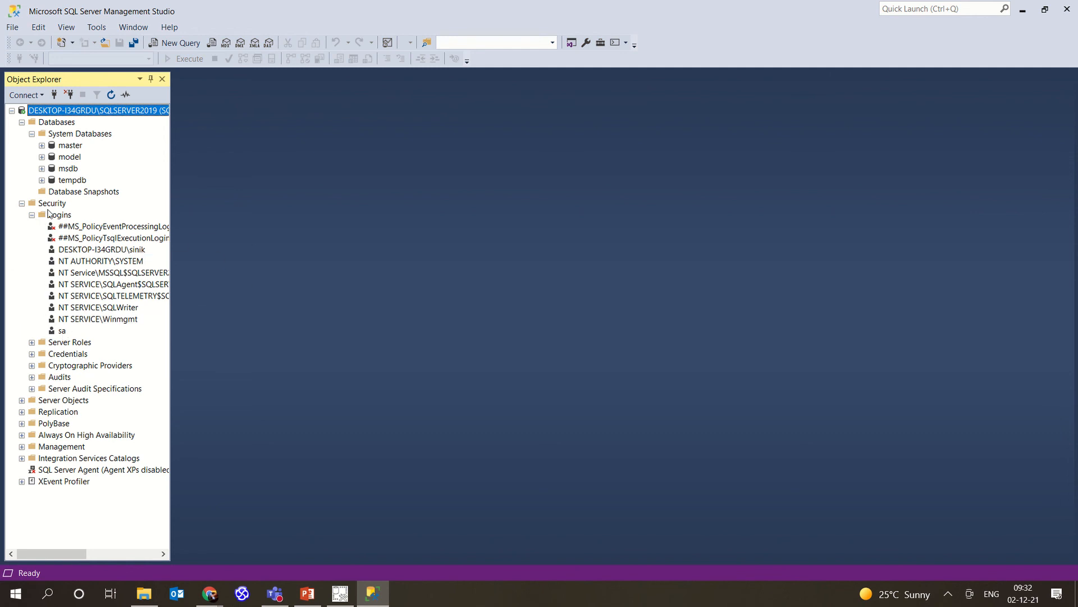
pyautogui.moveTo(138, 267)
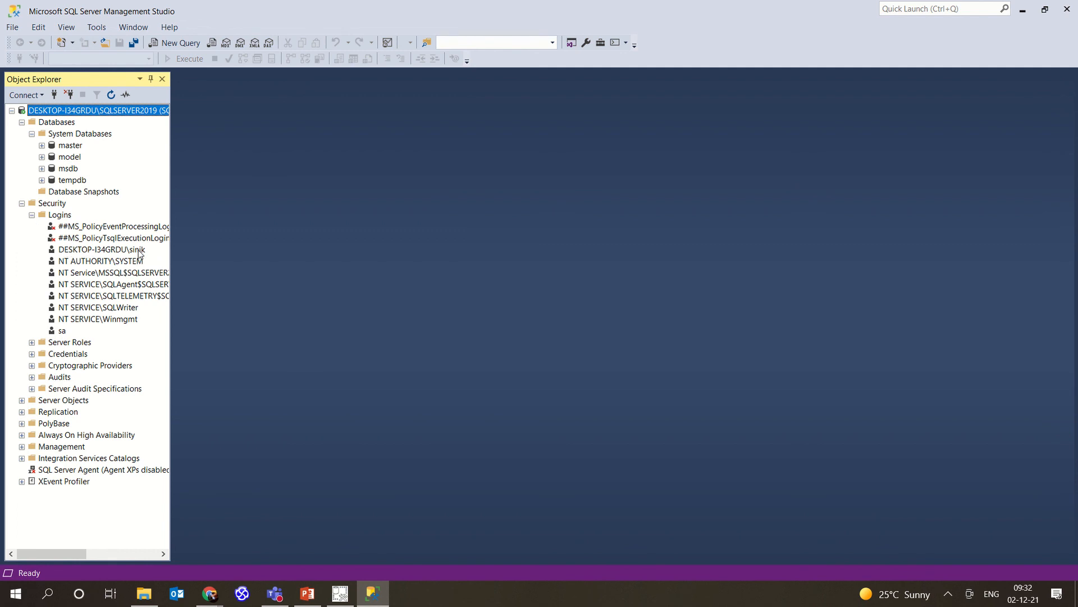
pyautogui.moveTo(42, 158)
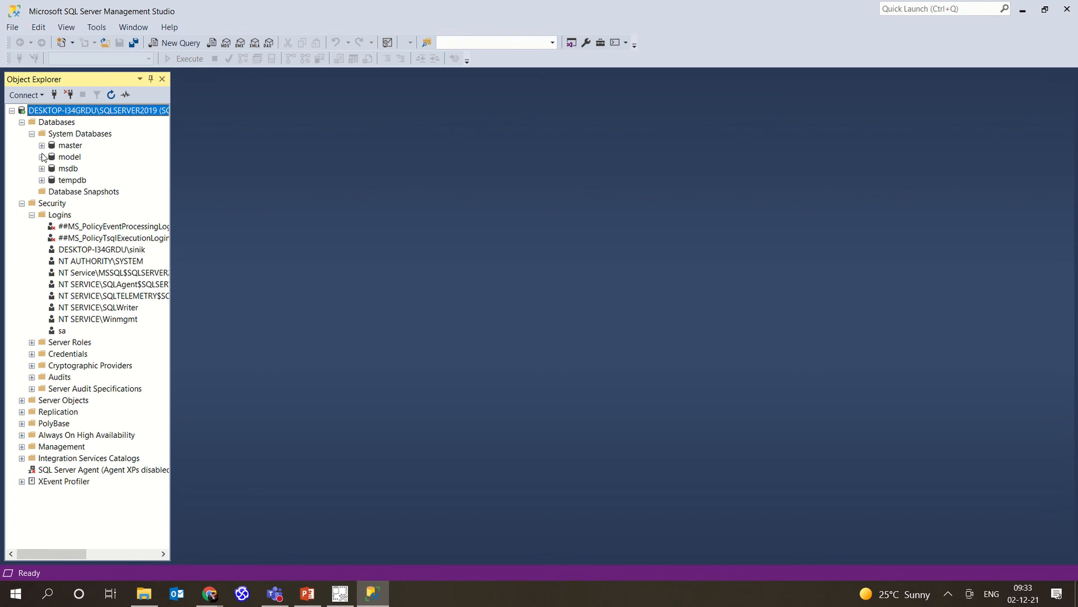